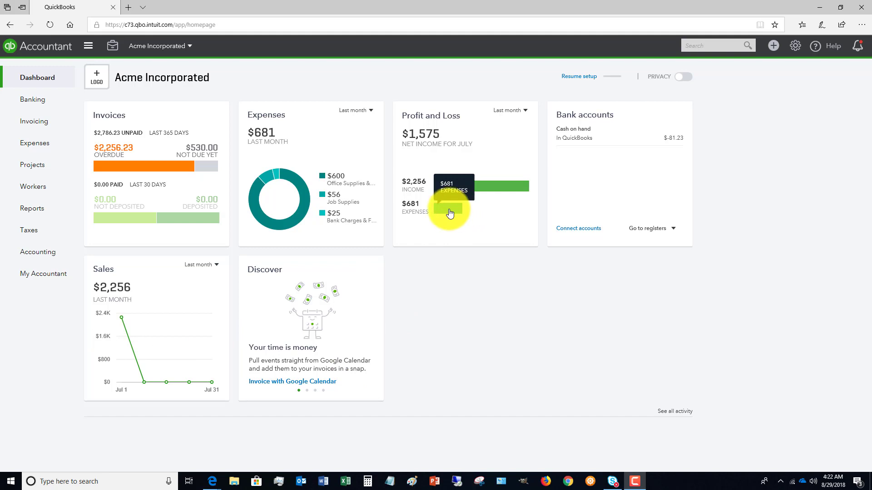
mouse_move(424, 215)
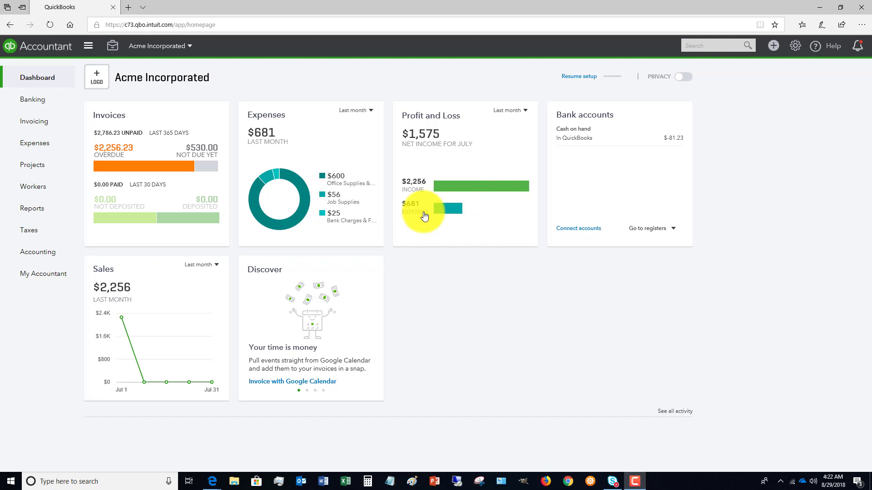
mouse_move(254, 163)
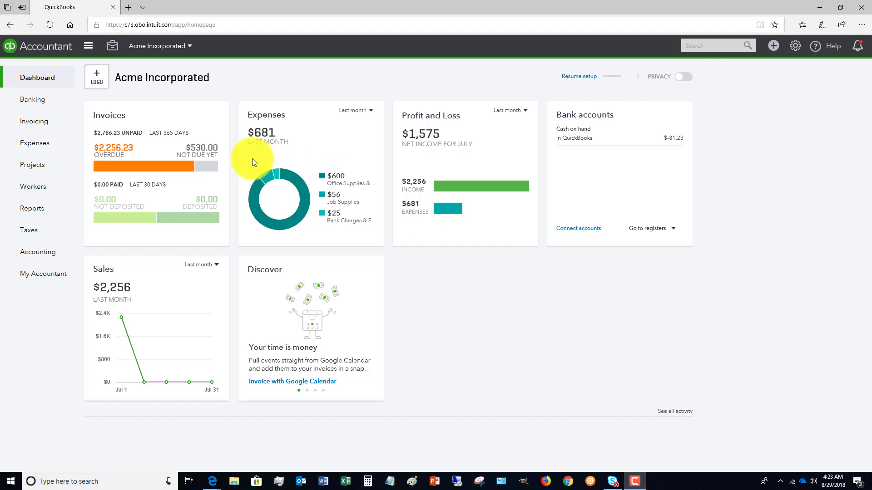
mouse_move(28, 230)
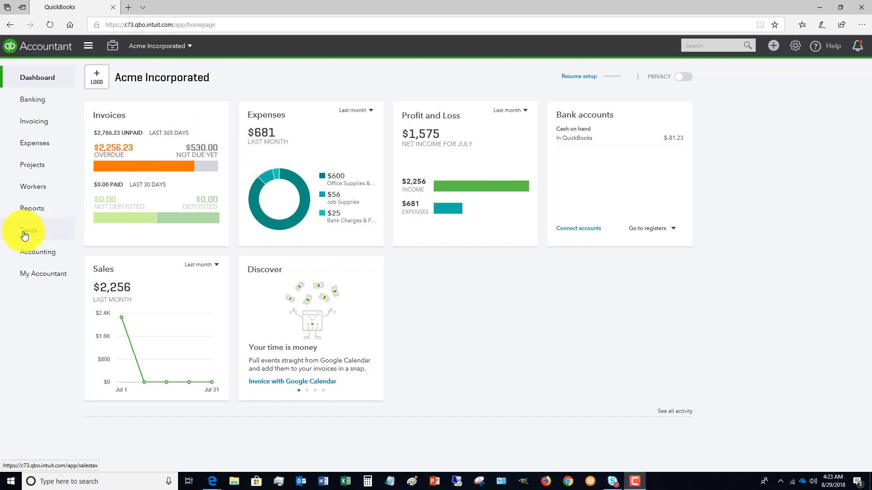
Step: Open the Sales tax center showing the overdue July 2018 South Carolina return
click(28, 230)
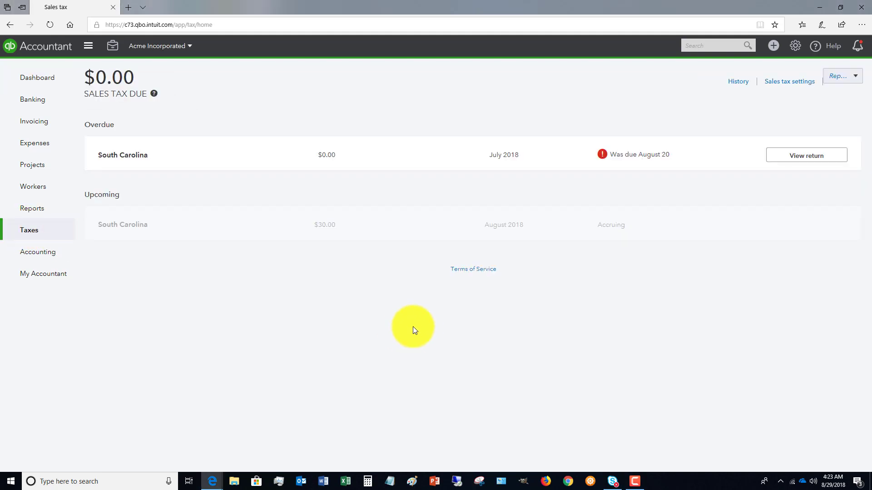
mouse_move(172, 121)
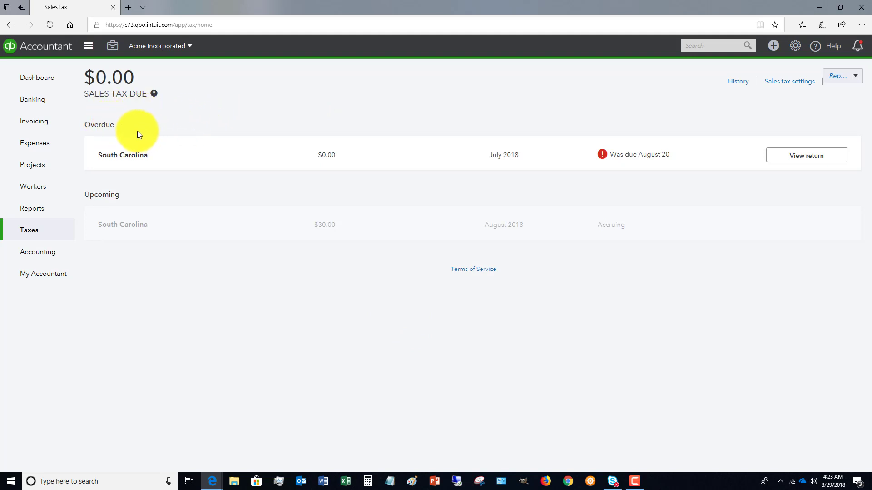
mouse_move(412, 203)
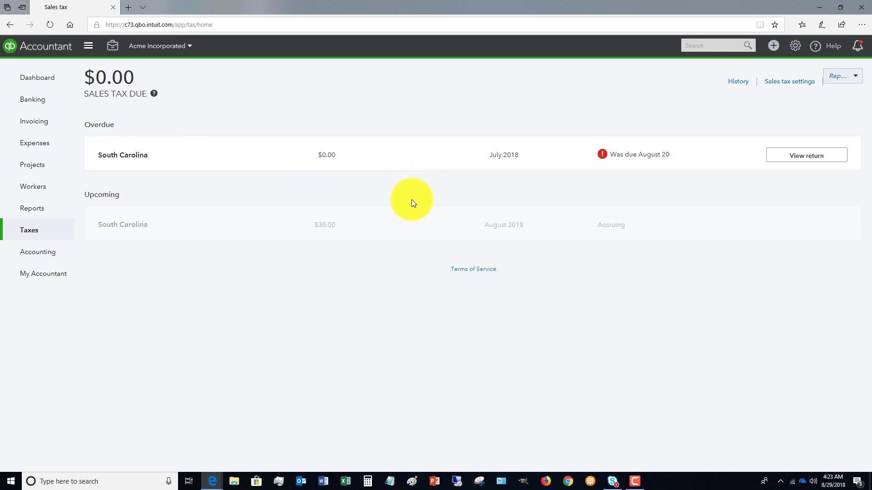
mouse_move(405, 206)
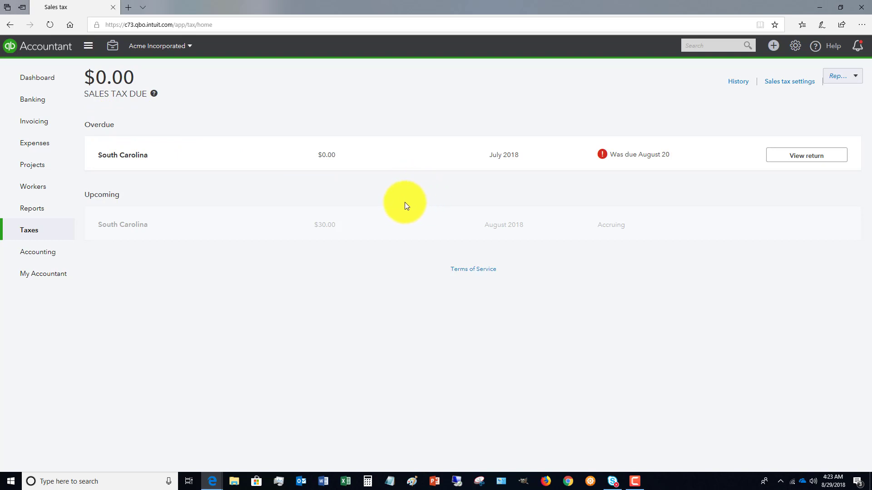
mouse_move(396, 205)
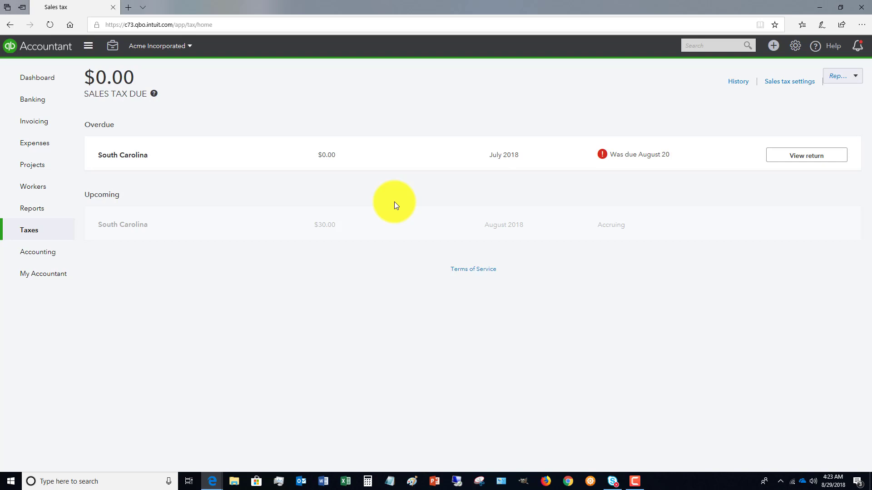
mouse_move(400, 178)
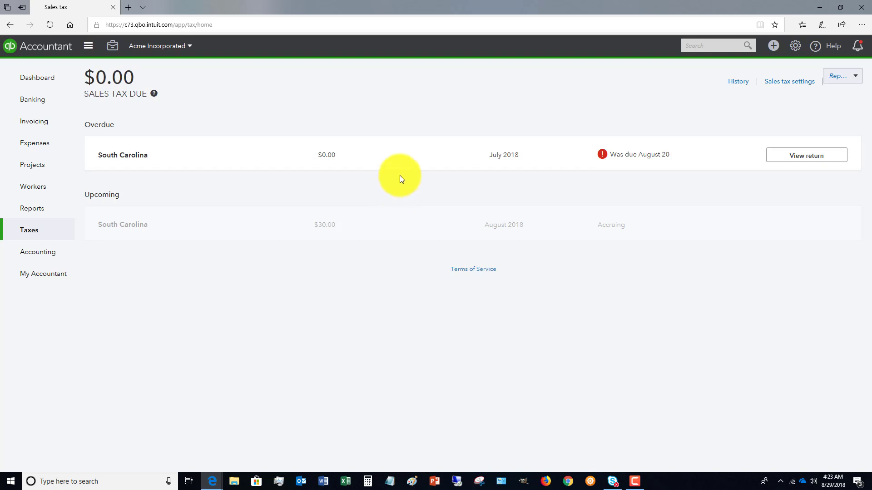
mouse_move(441, 204)
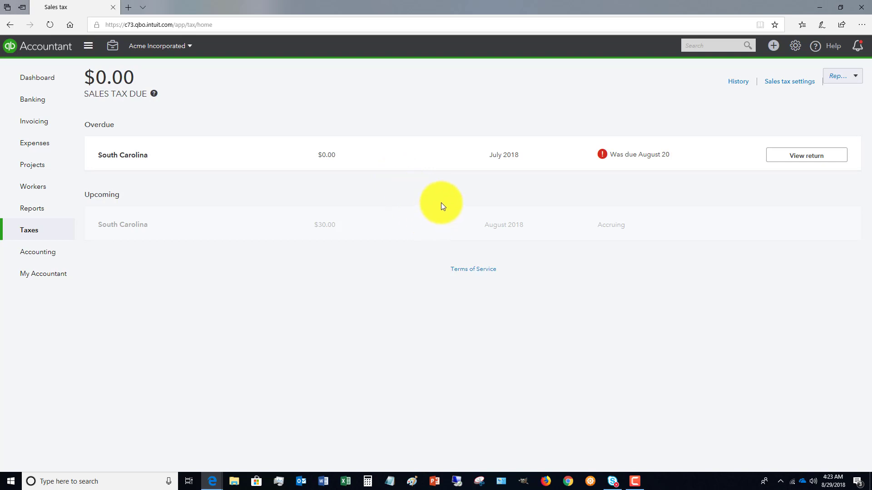
mouse_move(359, 156)
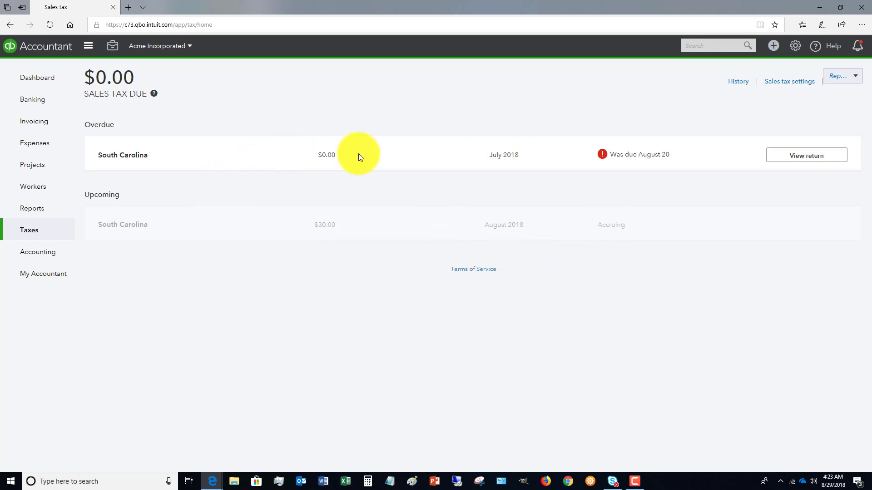
mouse_move(584, 237)
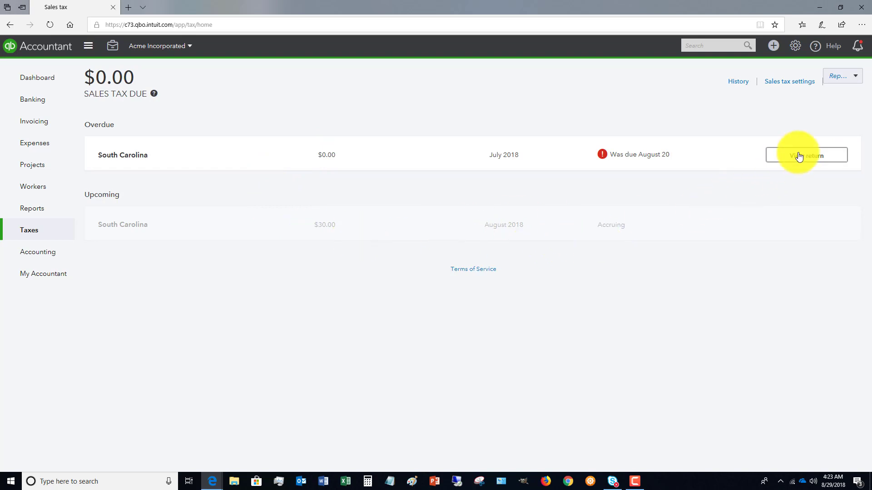
mouse_move(608, 159)
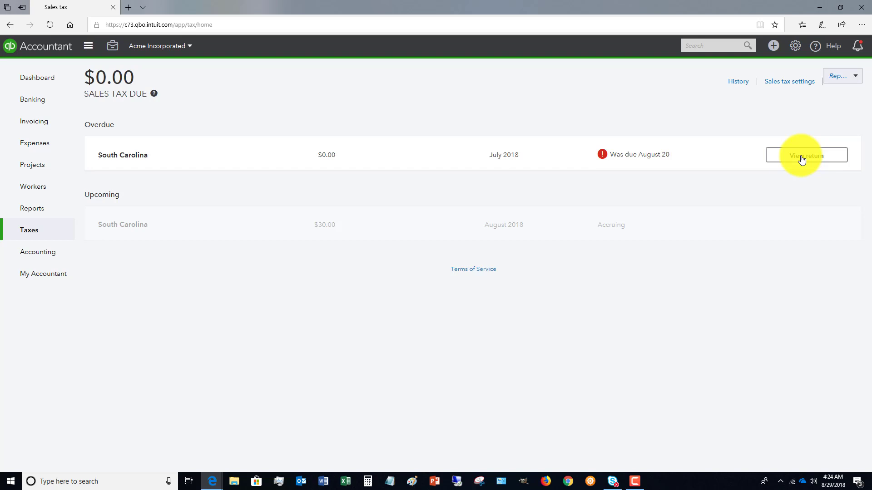
Step: View the overdue July 2018 South Carolina return and proceed to filing method selection
click(807, 154)
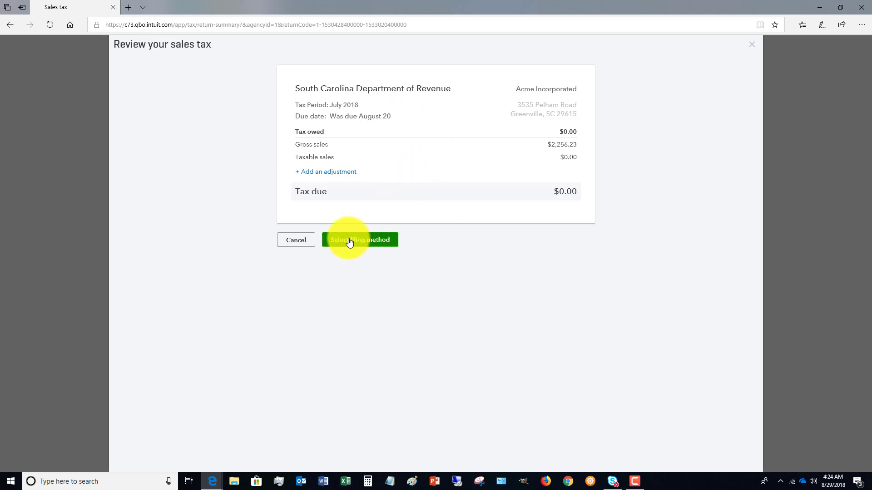
click(360, 240)
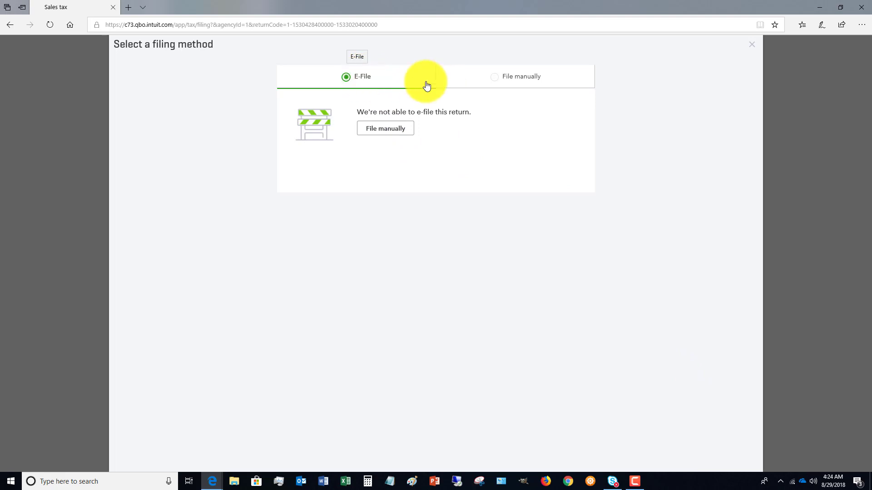
Step: Choose manual filing, inspect the payment amount, cancel, and open sales tax settings
click(522, 76)
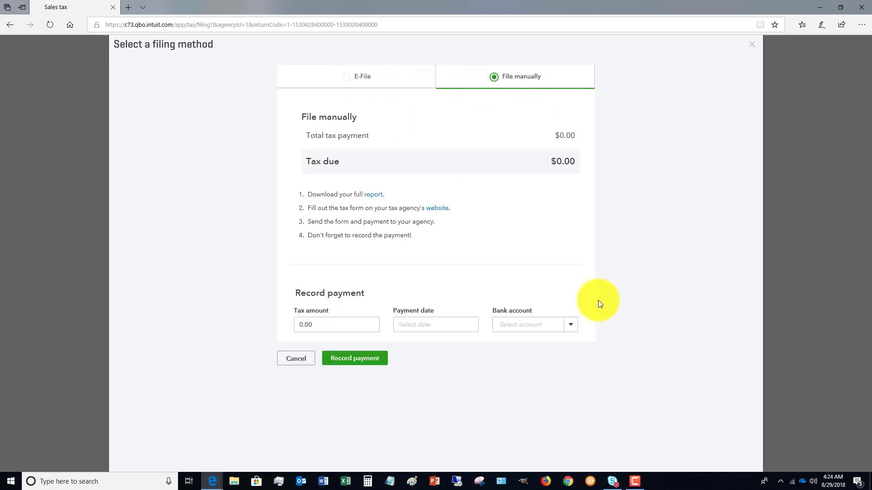
mouse_move(543, 146)
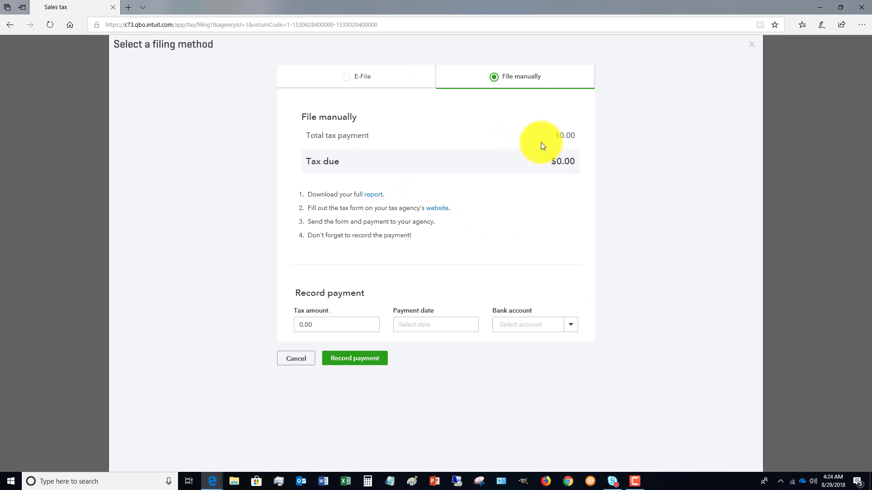
mouse_move(372, 199)
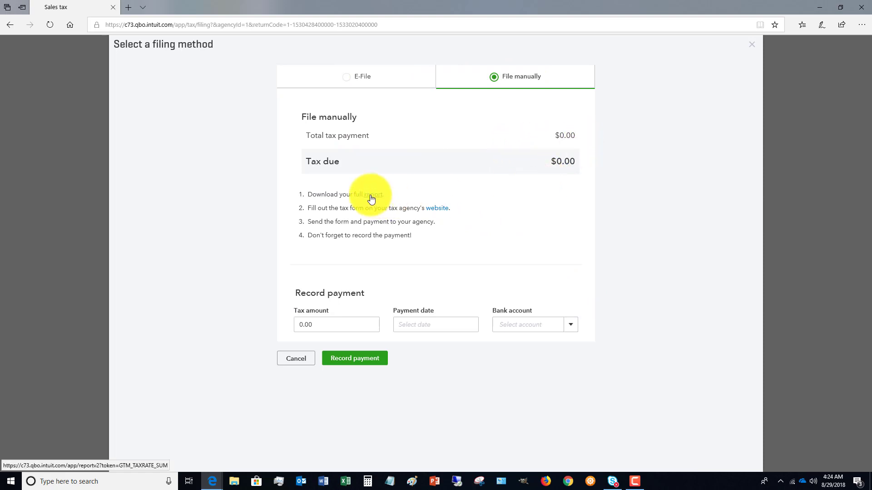
mouse_move(438, 212)
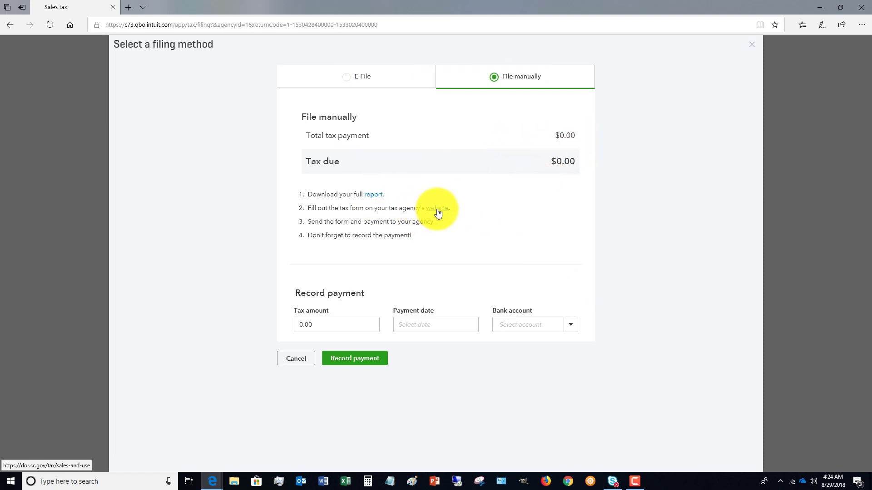
click(324, 325)
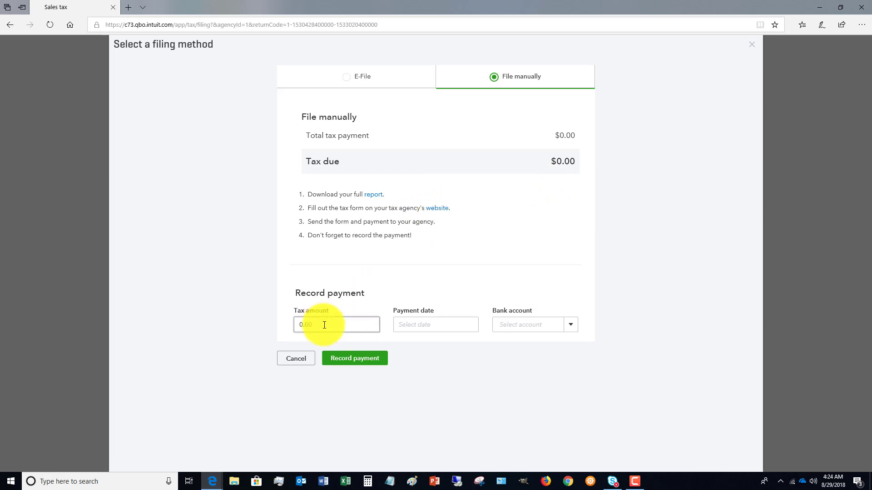
double_click(305, 325)
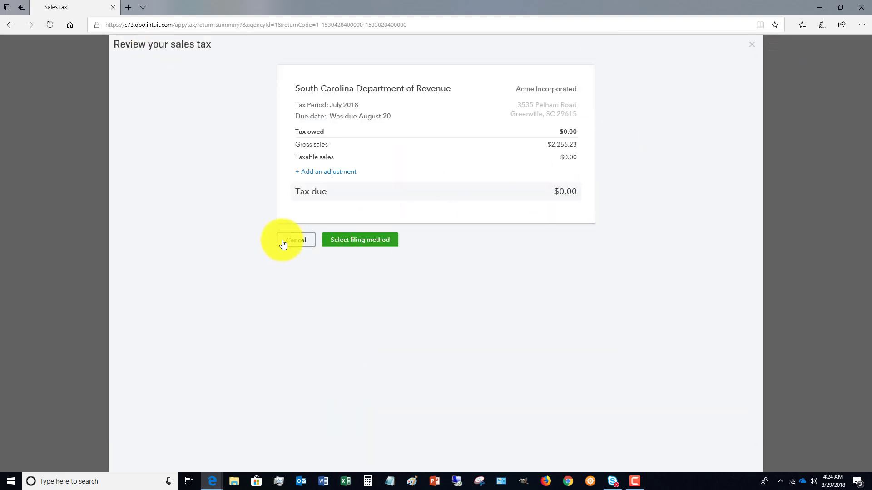
click(295, 239)
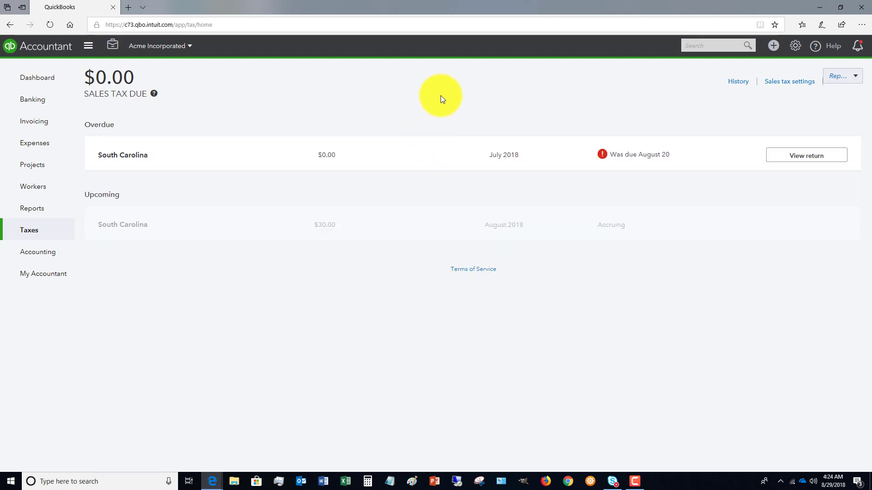
click(789, 81)
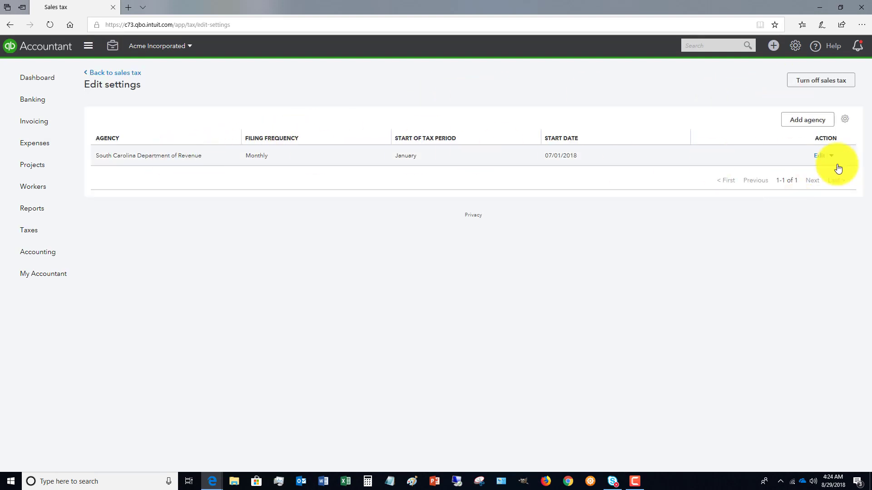
Step: Set the South Carolina Department of Revenue start date to 06/01/2018 and save
click(819, 156)
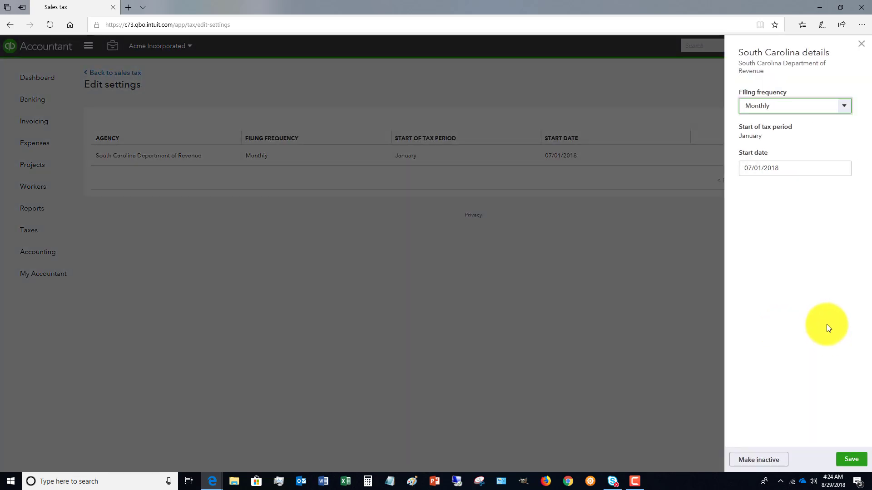
mouse_move(863, 215)
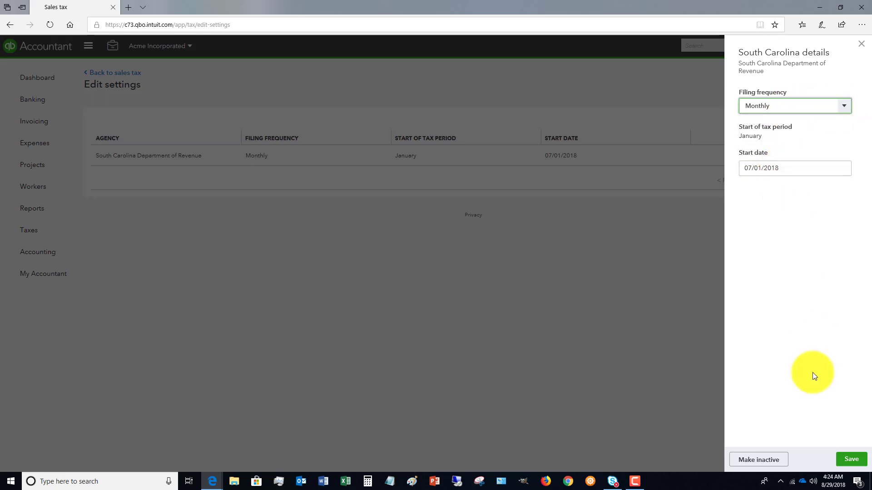
click(795, 168)
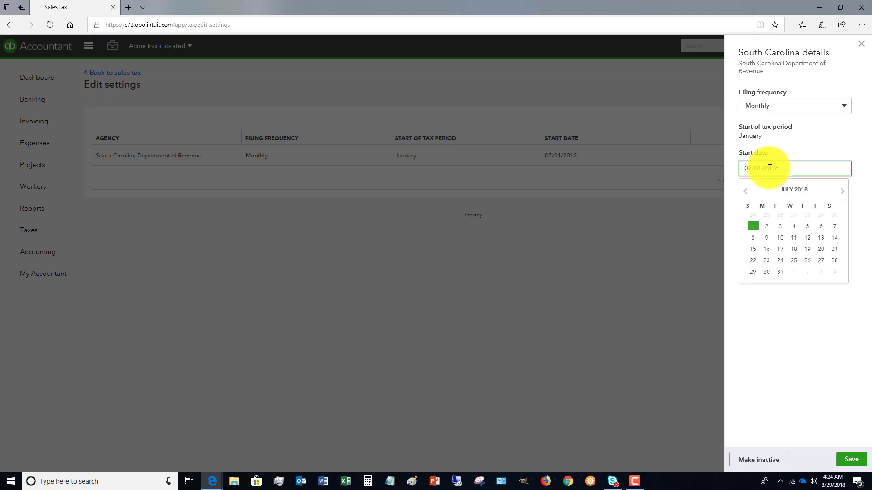
click(745, 191)
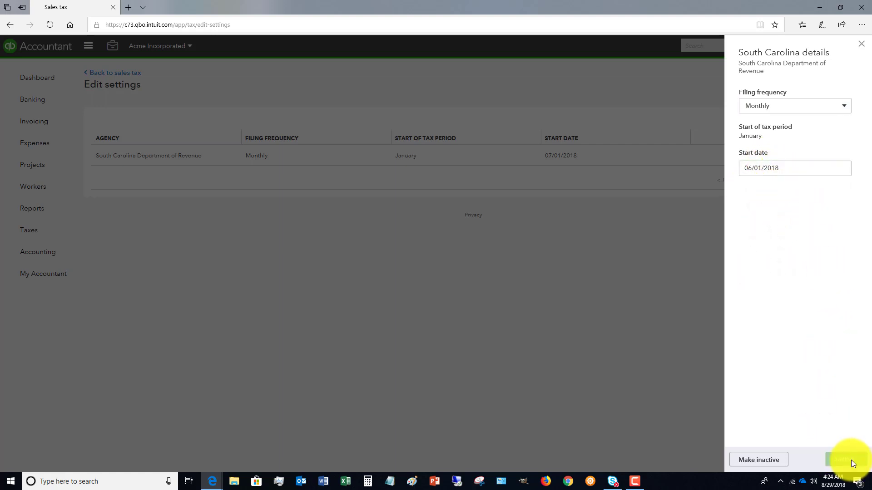
click(843, 460)
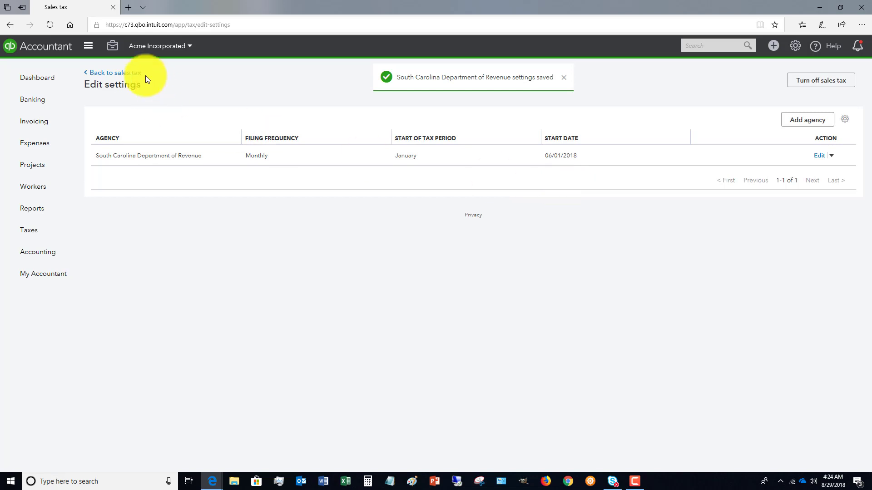
Step: Return to the sales tax overview showing overdue June and July 2018 returns
click(115, 73)
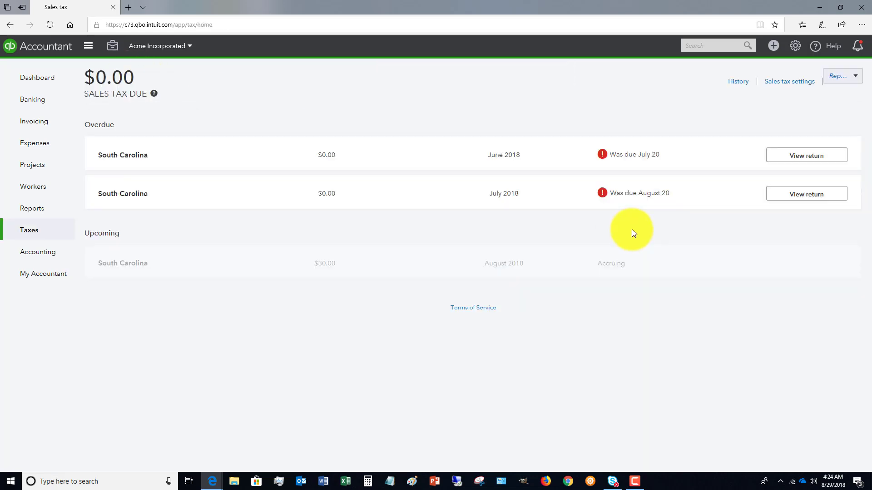
mouse_move(656, 164)
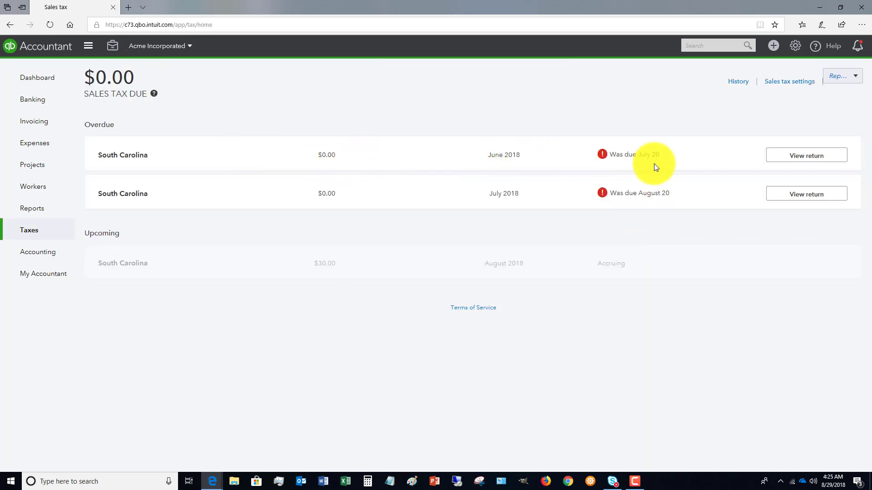
mouse_move(676, 161)
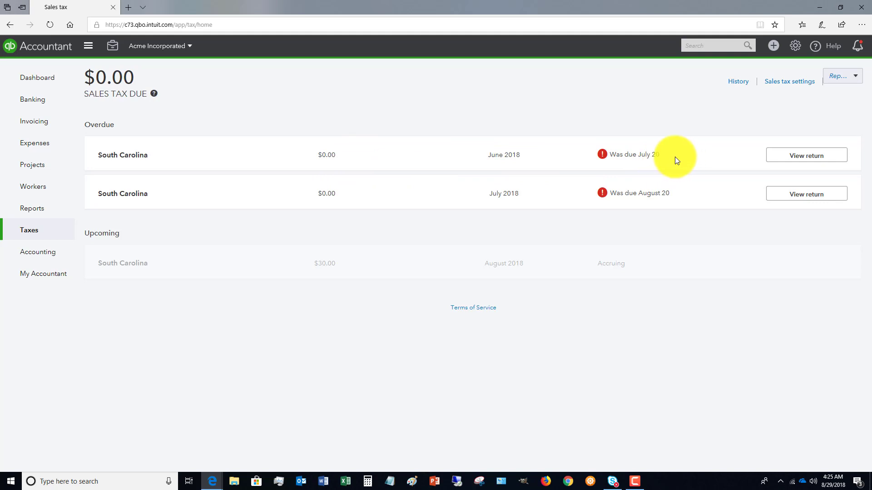
mouse_move(469, 165)
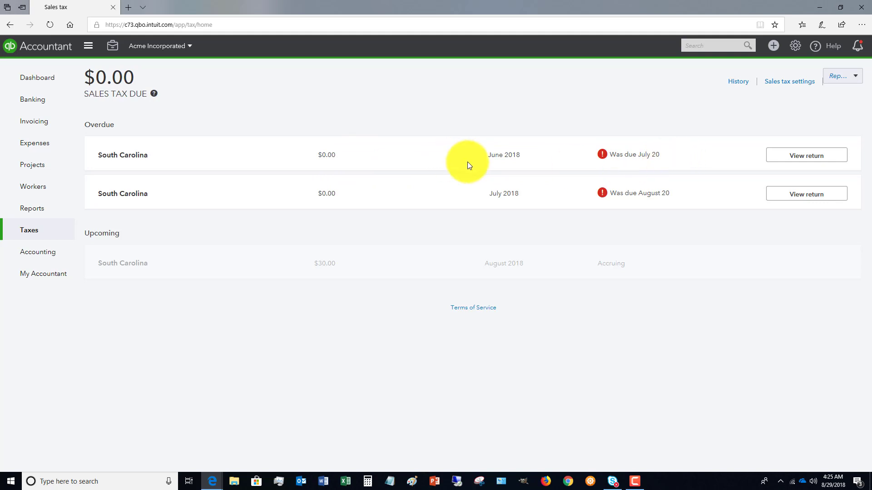
mouse_move(560, 191)
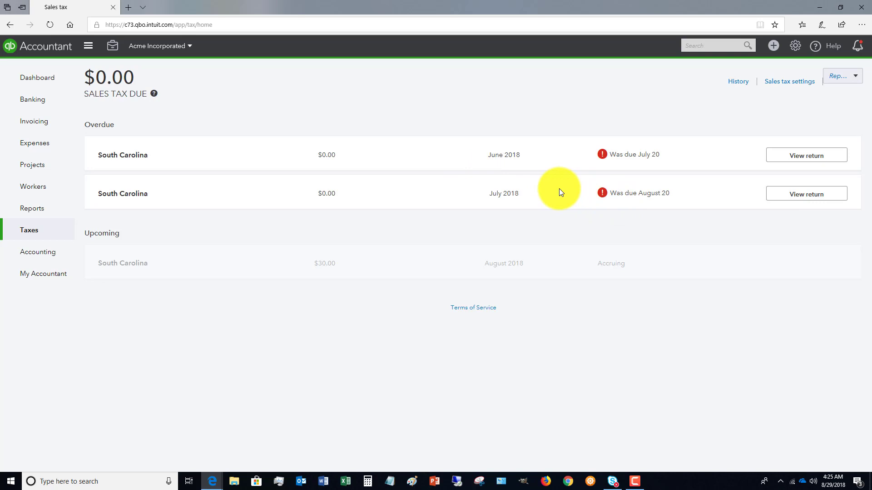
mouse_move(39, 164)
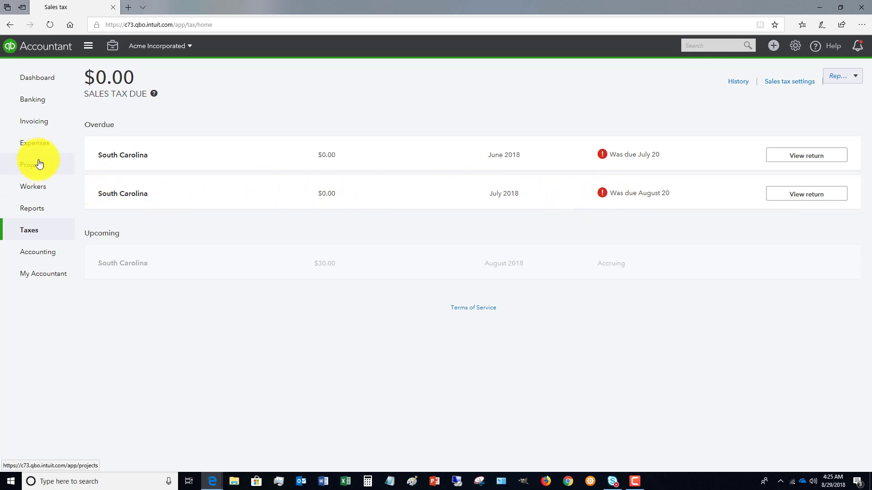
mouse_move(34, 122)
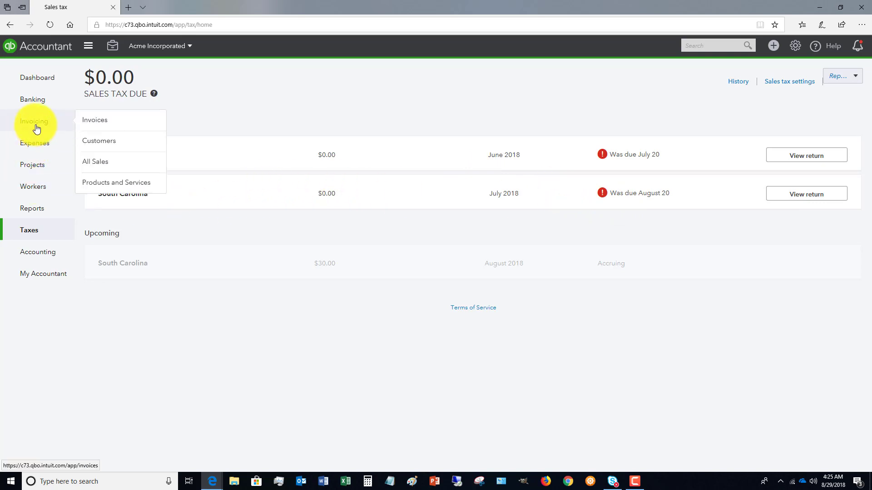
Step: Create invoice 1007 for Landscaping Project with $500 Services, then save and close
click(95, 120)
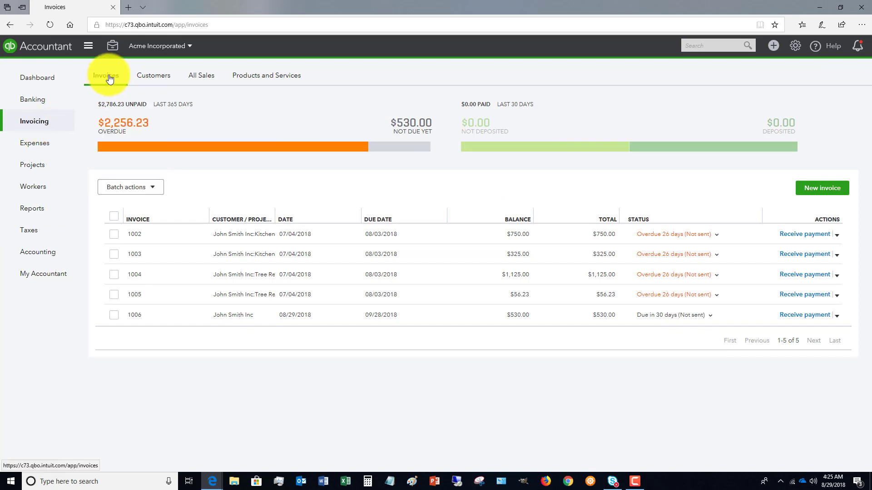
click(105, 76)
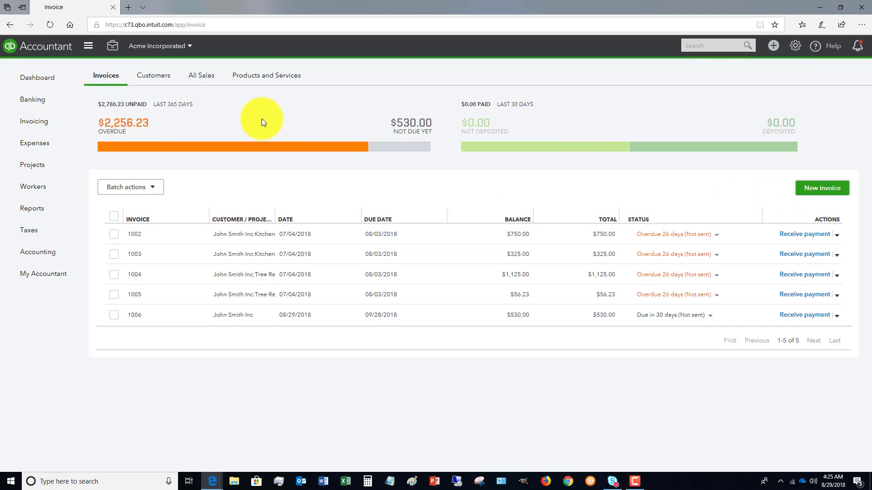
click(822, 188)
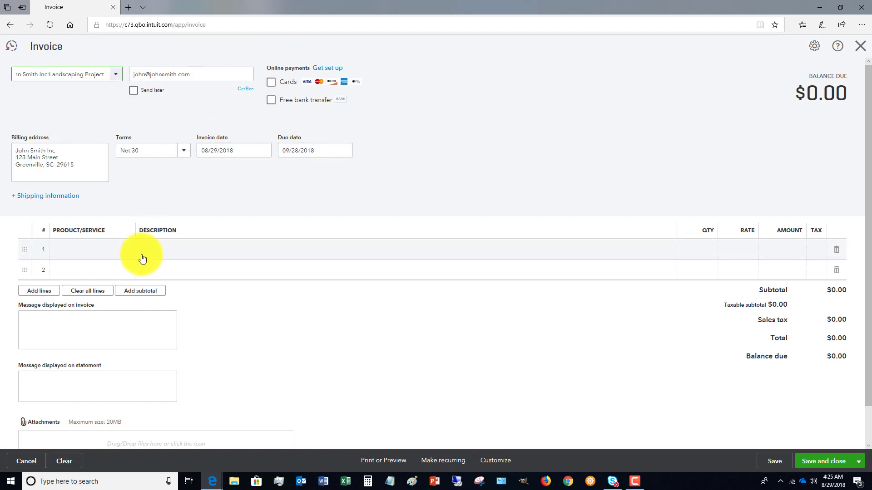
click(86, 250)
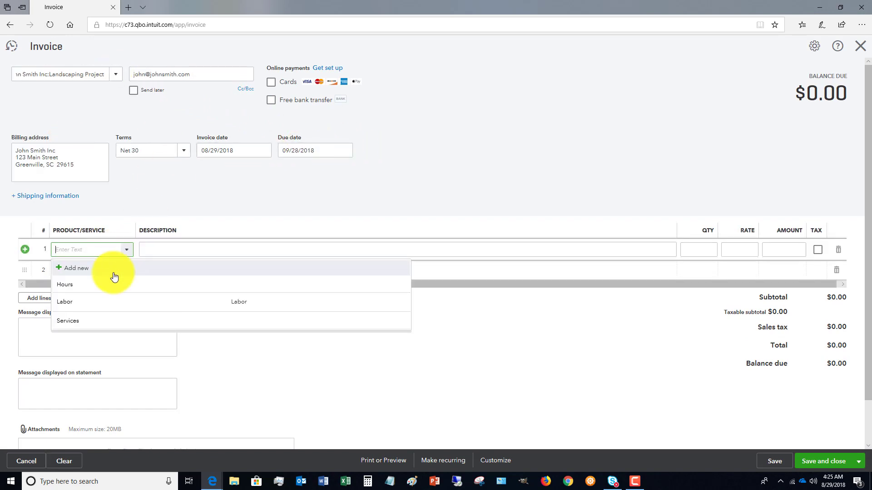
click(68, 321)
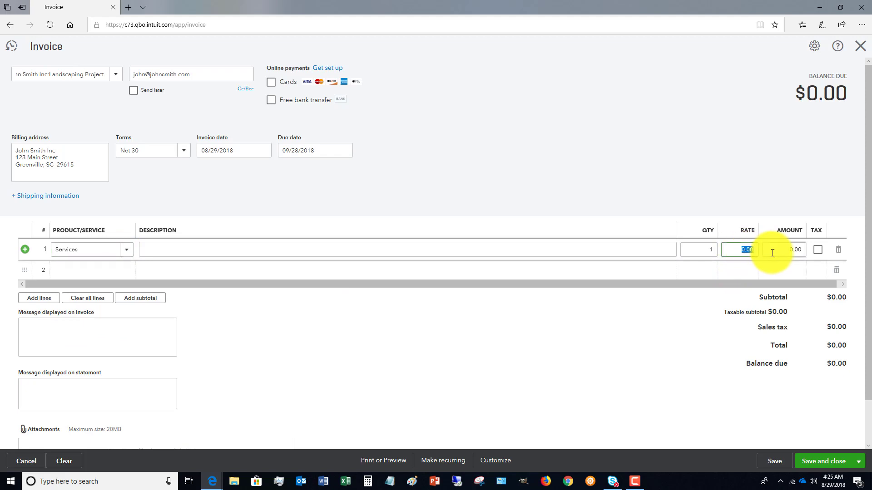
text(500)
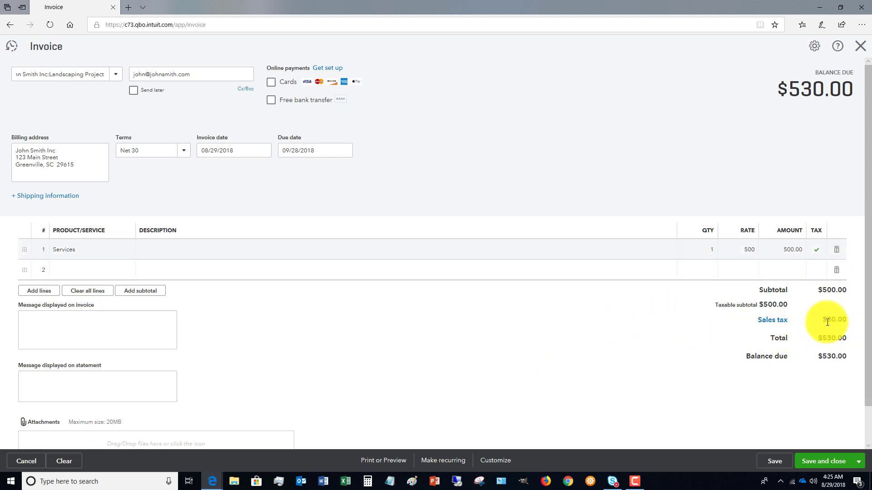
mouse_move(773, 253)
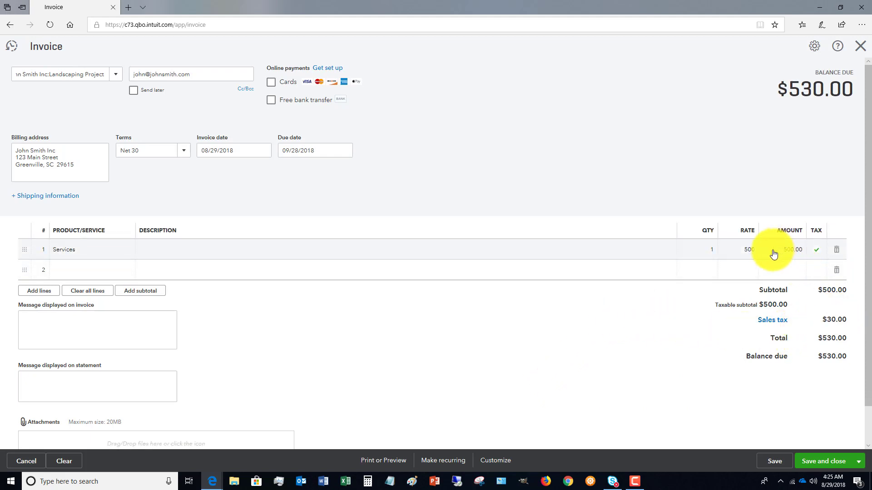
mouse_move(689, 310)
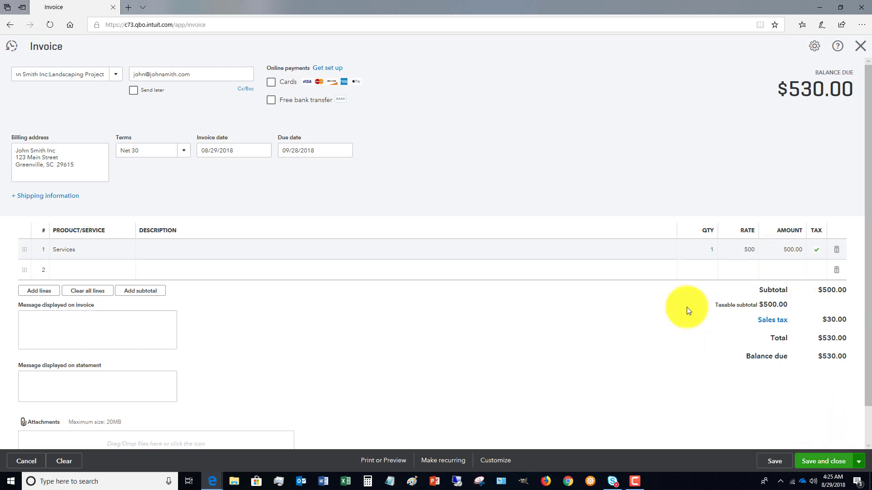
click(823, 461)
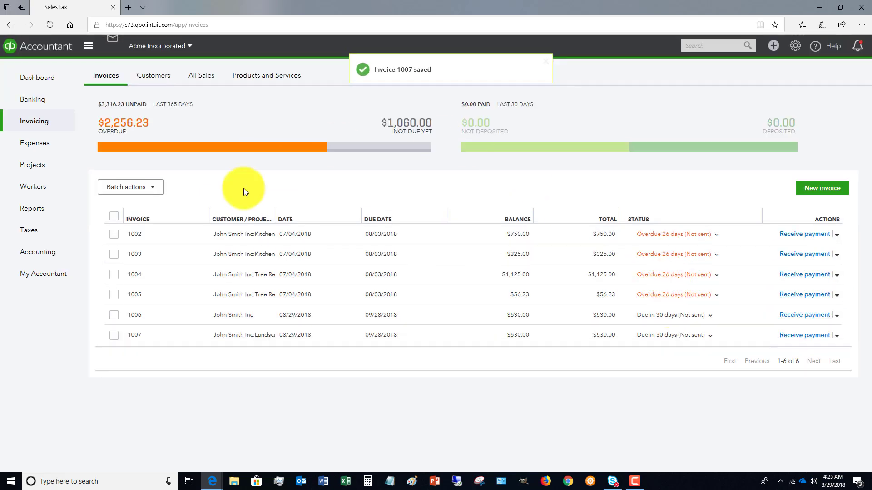
Step: Open the Sales tax center to check the August 2018 accrual of $60.00
click(28, 230)
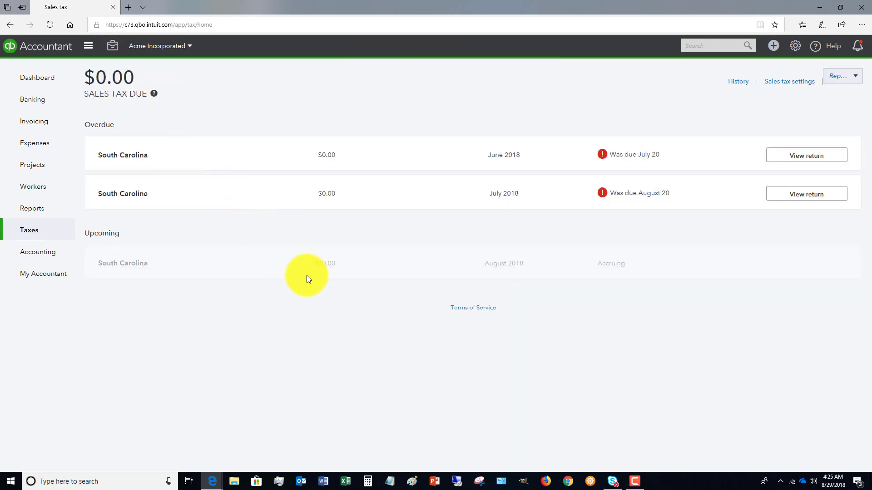
mouse_move(325, 272)
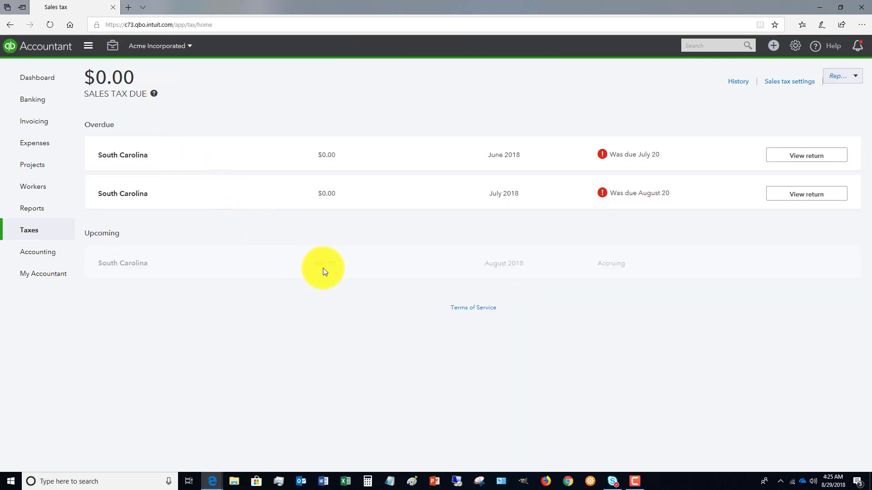
mouse_move(329, 269)
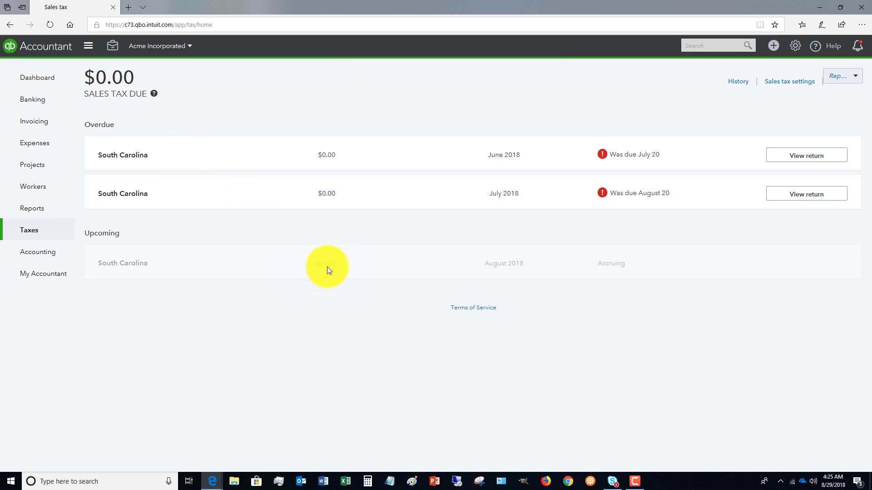
mouse_move(132, 265)
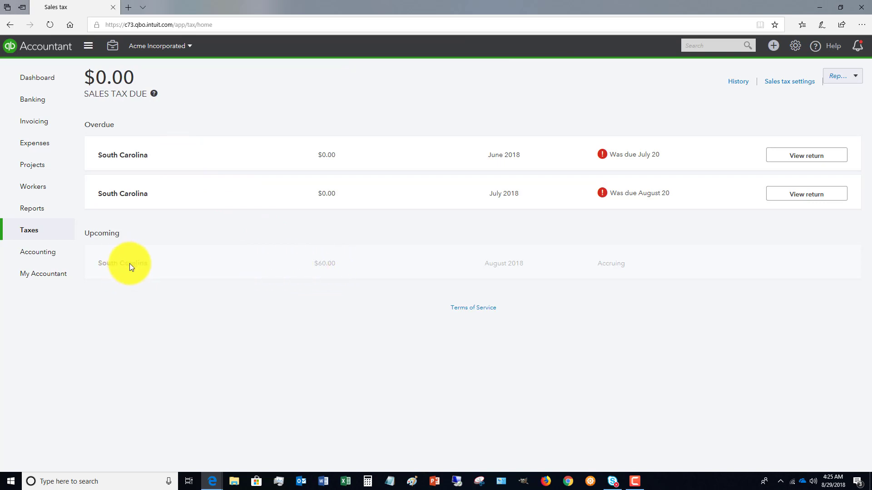
mouse_move(809, 274)
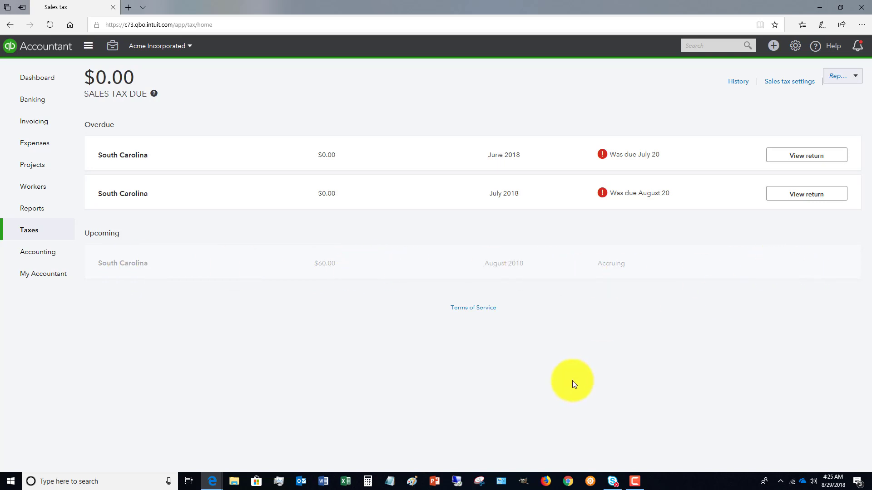
mouse_move(574, 380)
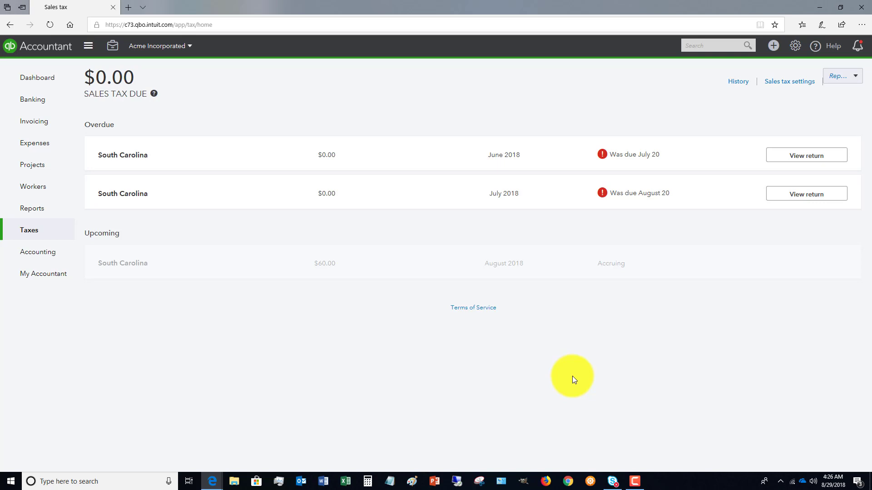
mouse_move(609, 267)
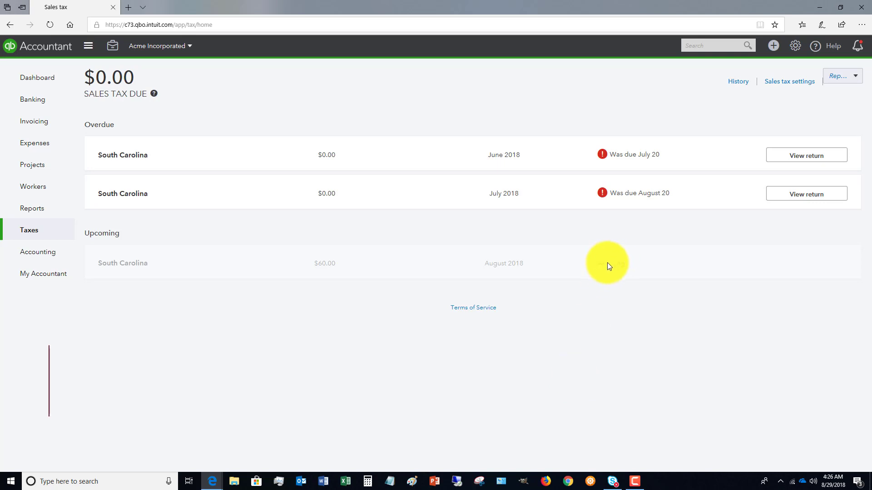